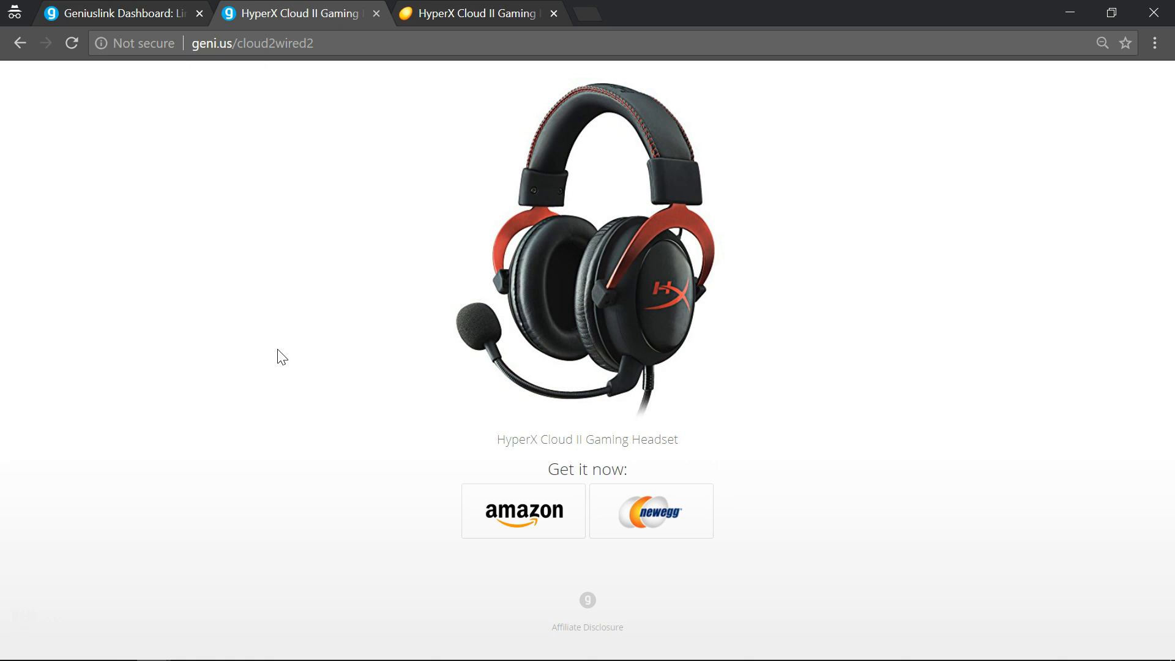
mouse_move(316, 343)
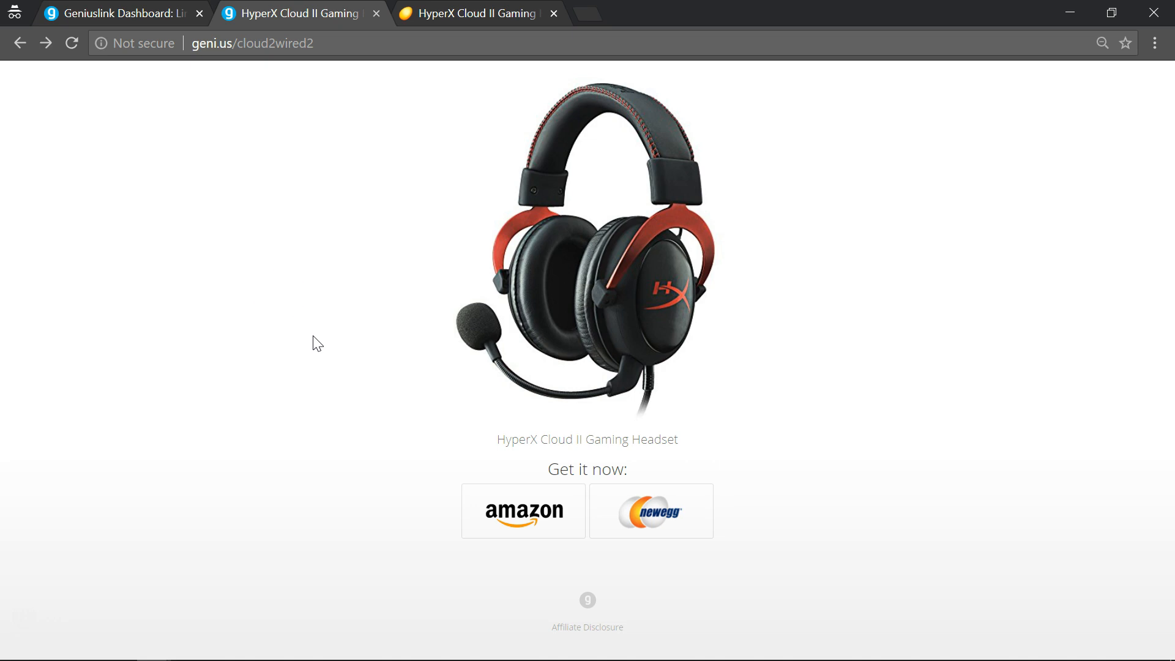
- Follow the Amazon choice to the HyperX Cloud II Gaming Headset listing and scroll through it
click(522, 511)
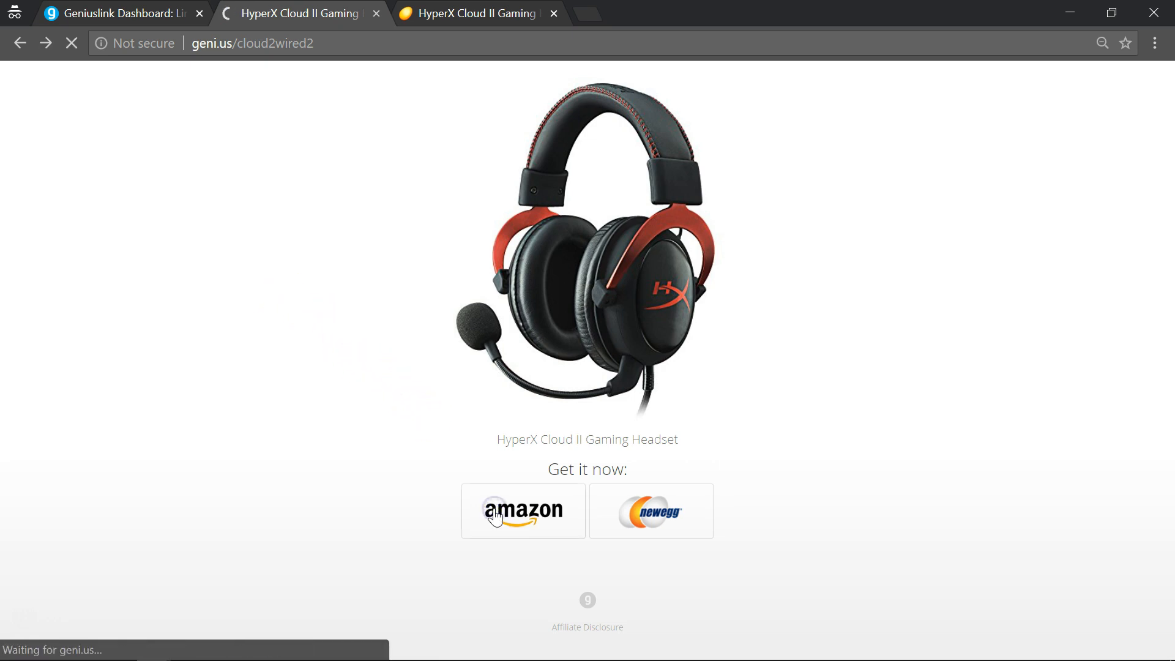
click(522, 511)
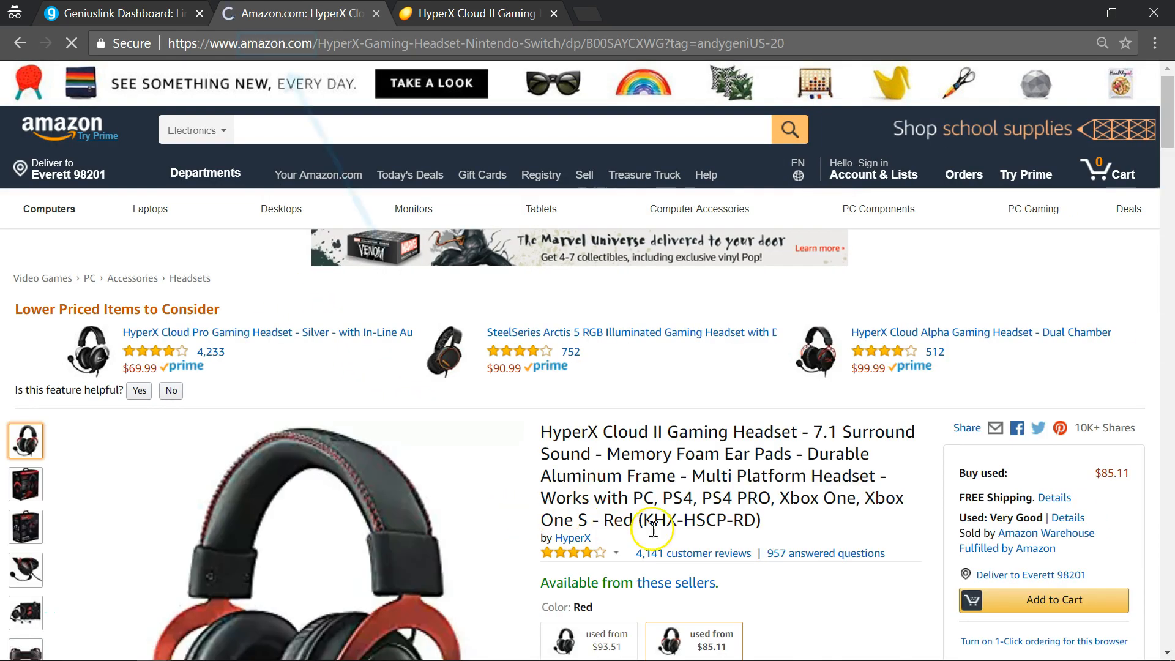
scroll(down, 3)
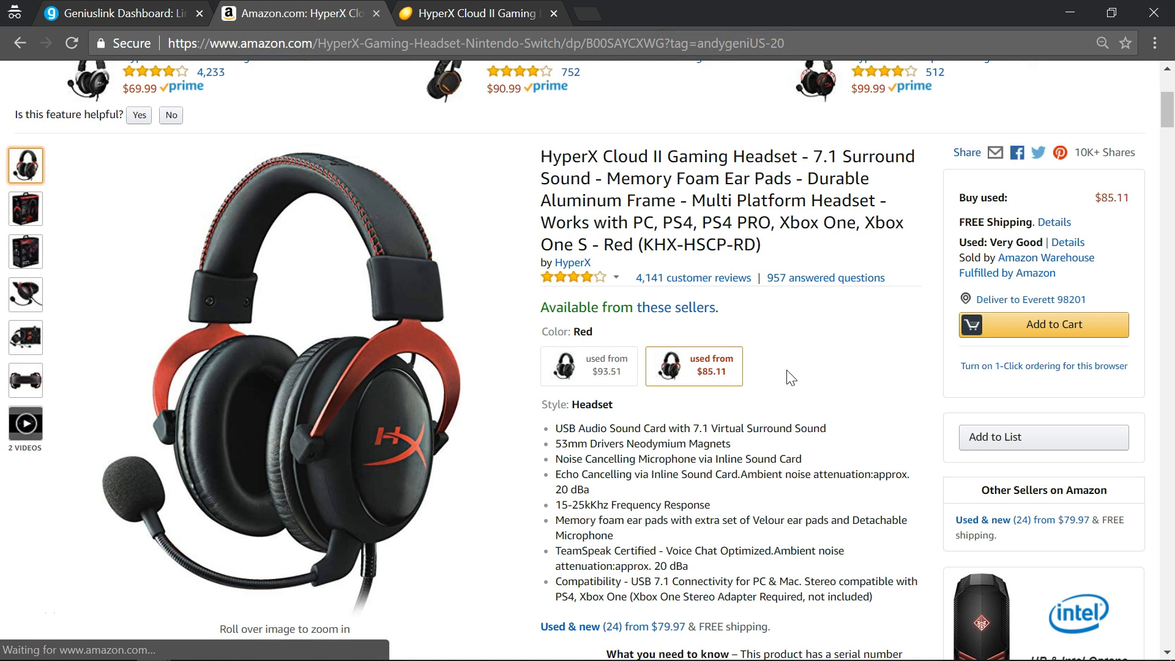
scroll(down, 3)
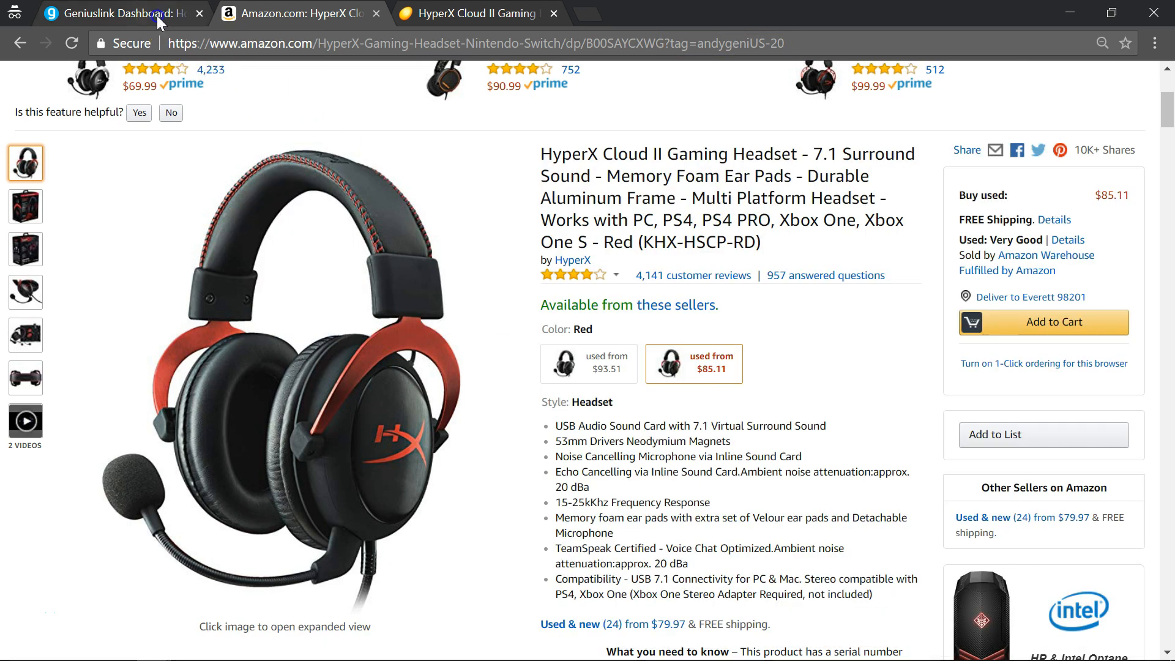
- From the Geniuslink links list, create a new link with two destination choice slots
click(120, 13)
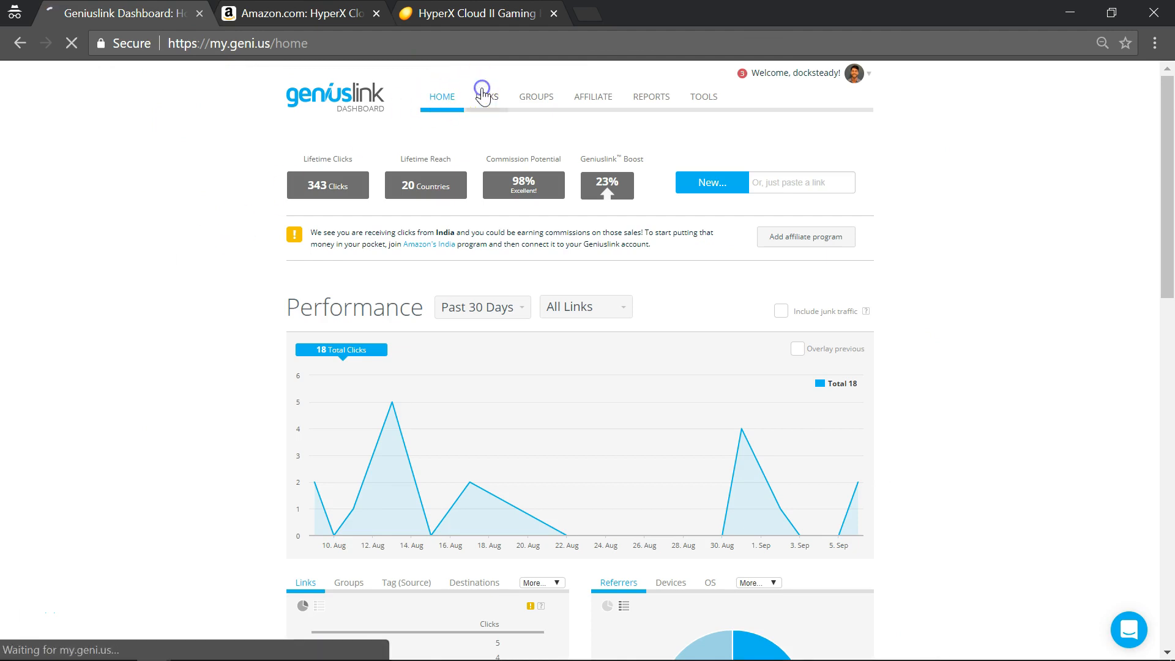
click(485, 96)
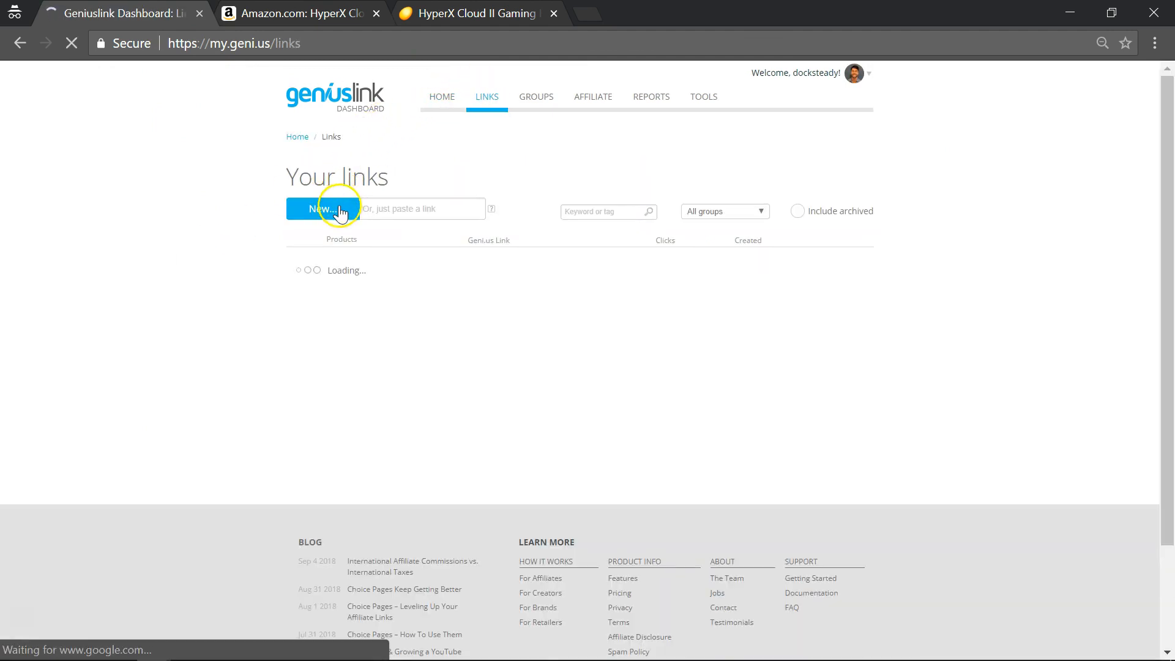
click(320, 208)
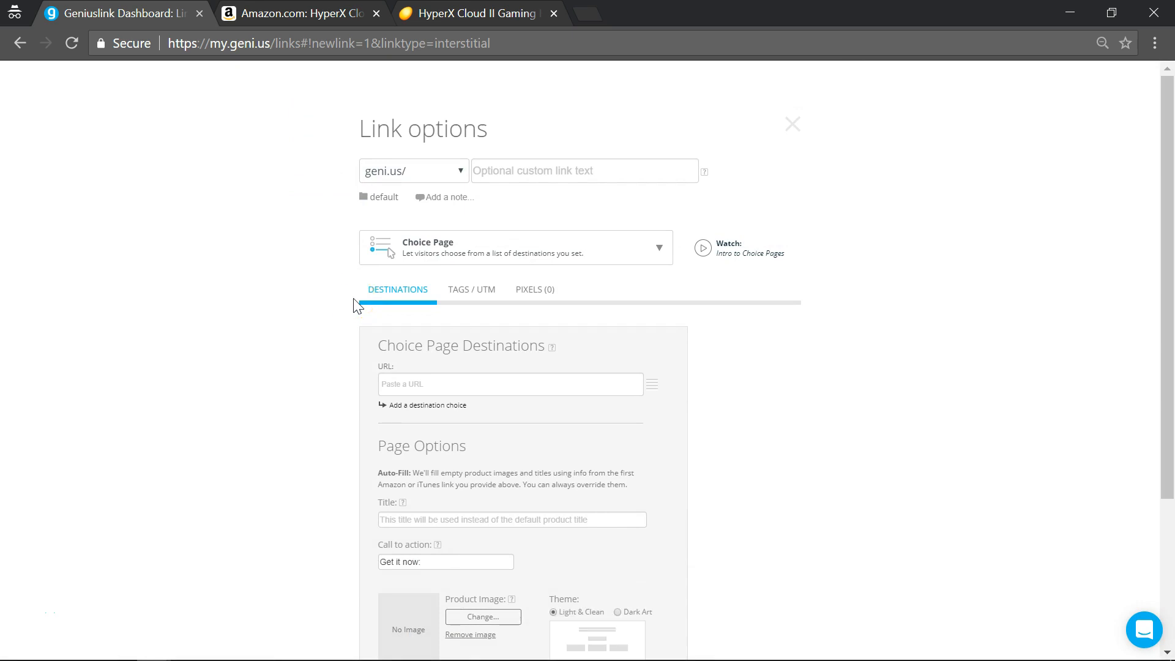
click(510, 383)
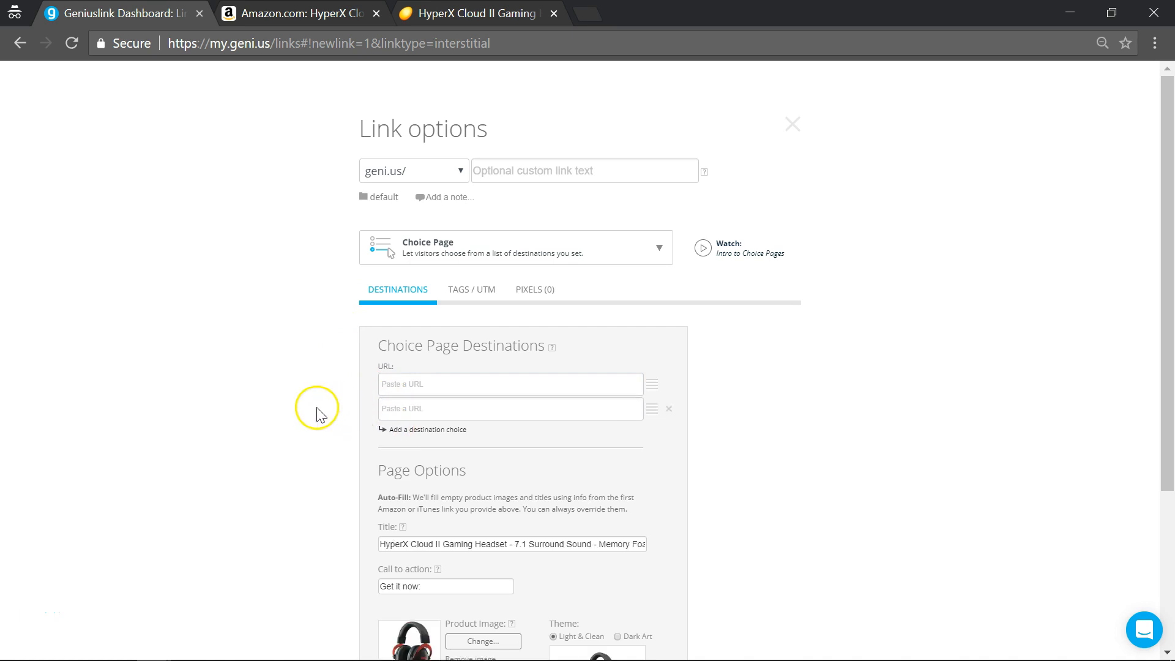
- Copy the Amazon headset listing URL into the first destination, then copy the Newegg listing URL
click(300, 13)
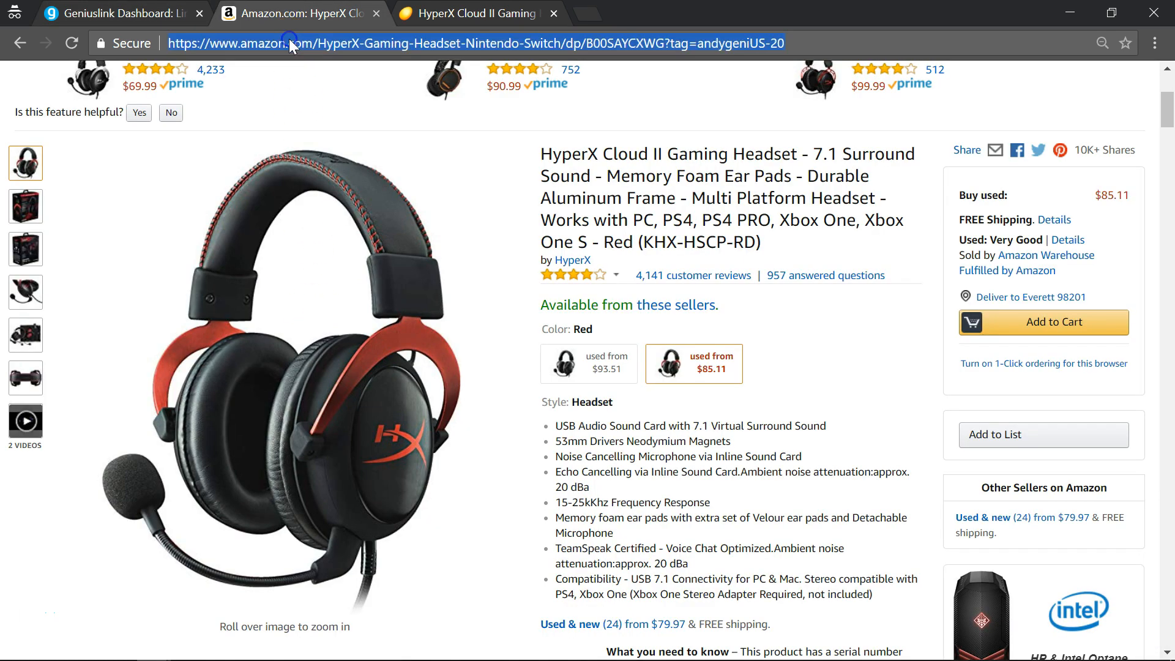
click(120, 14)
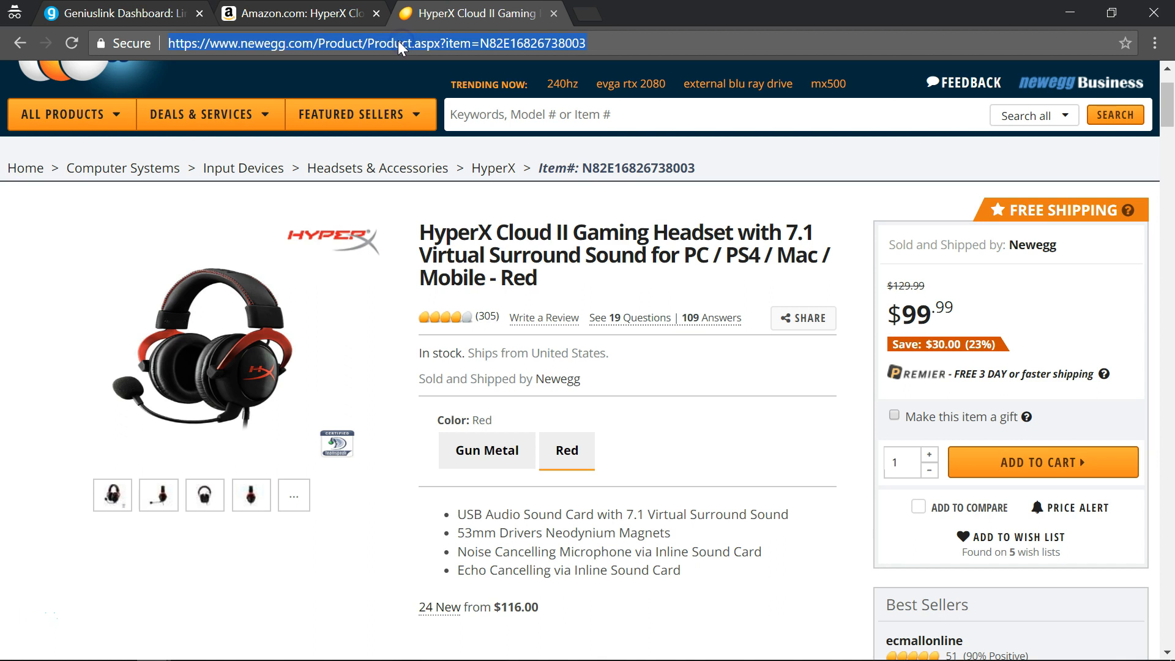
click(120, 13)
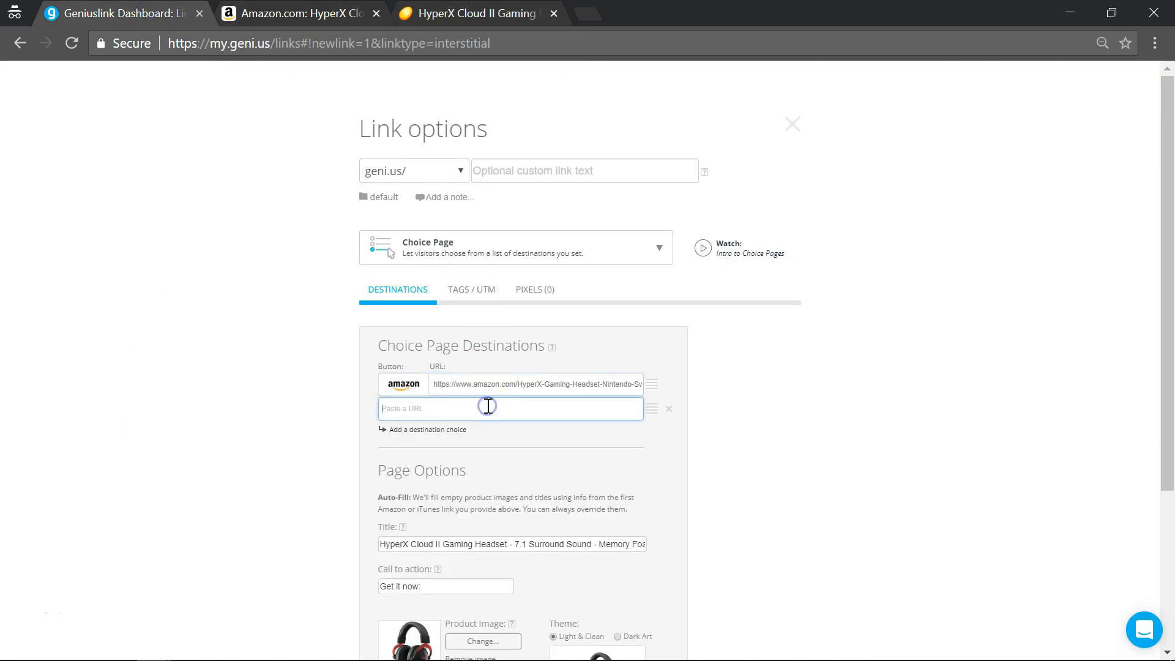
- Paste the Newegg headset URL into the second destination and scroll down the options
text(https://www.newegg.com/Product/Product.aspx?item=N82E1682)
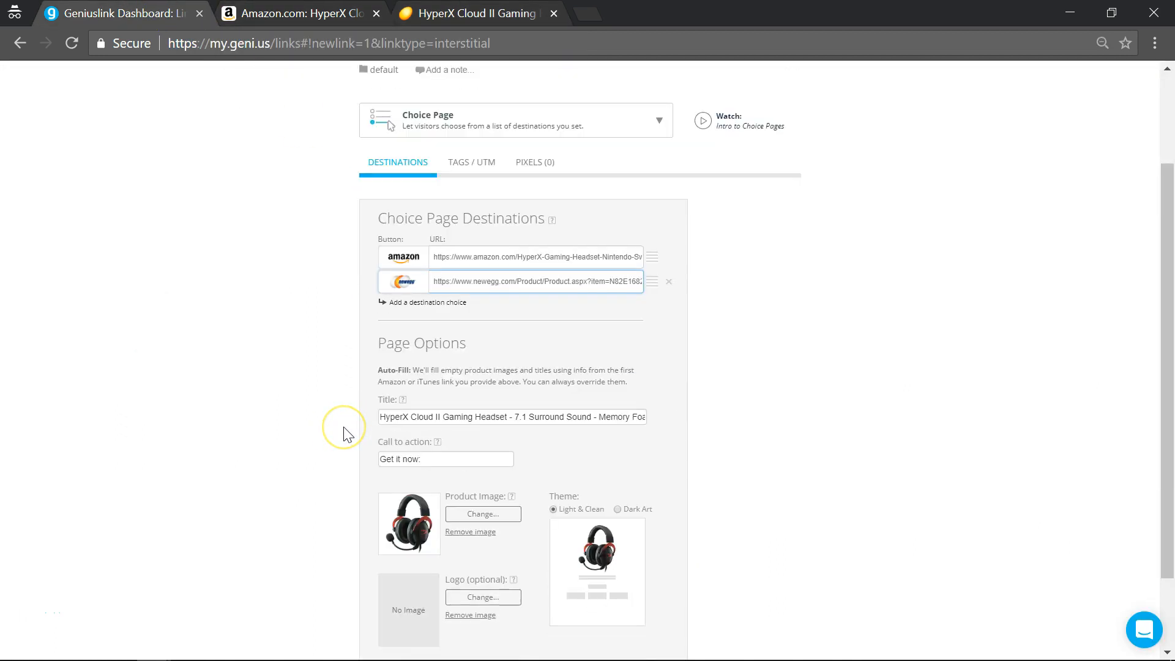
scroll(down, 3)
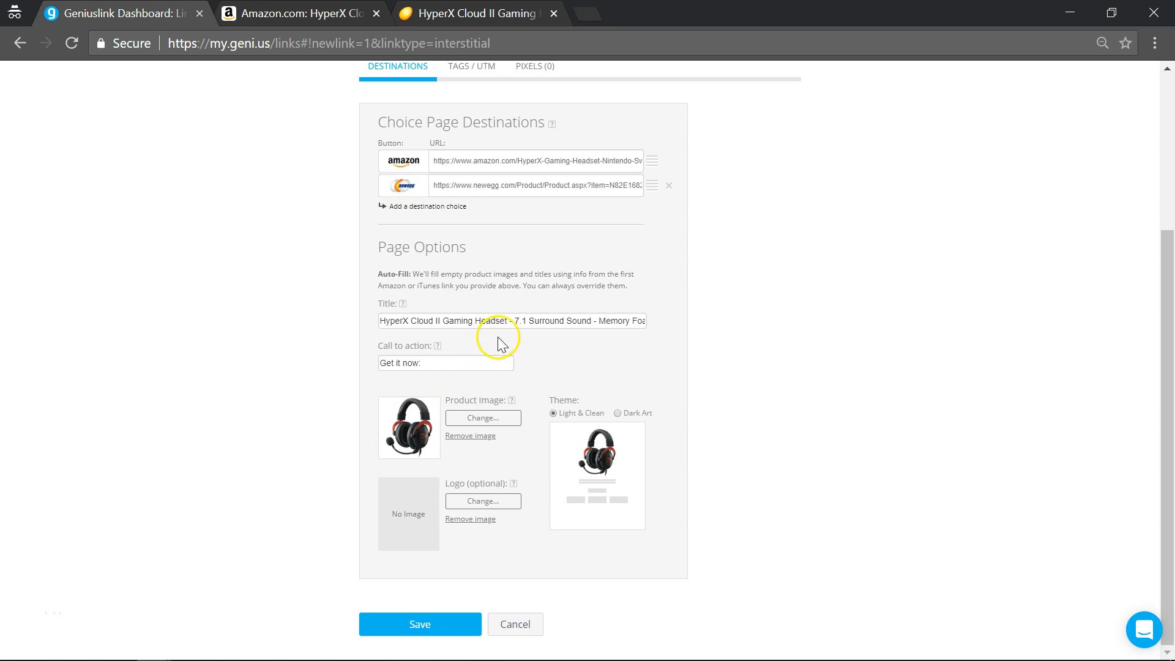
- Retitle the page 'HyperX Cloud II Gaming Headset' and enter custom link text CLOUD2
triple_click(511, 320)
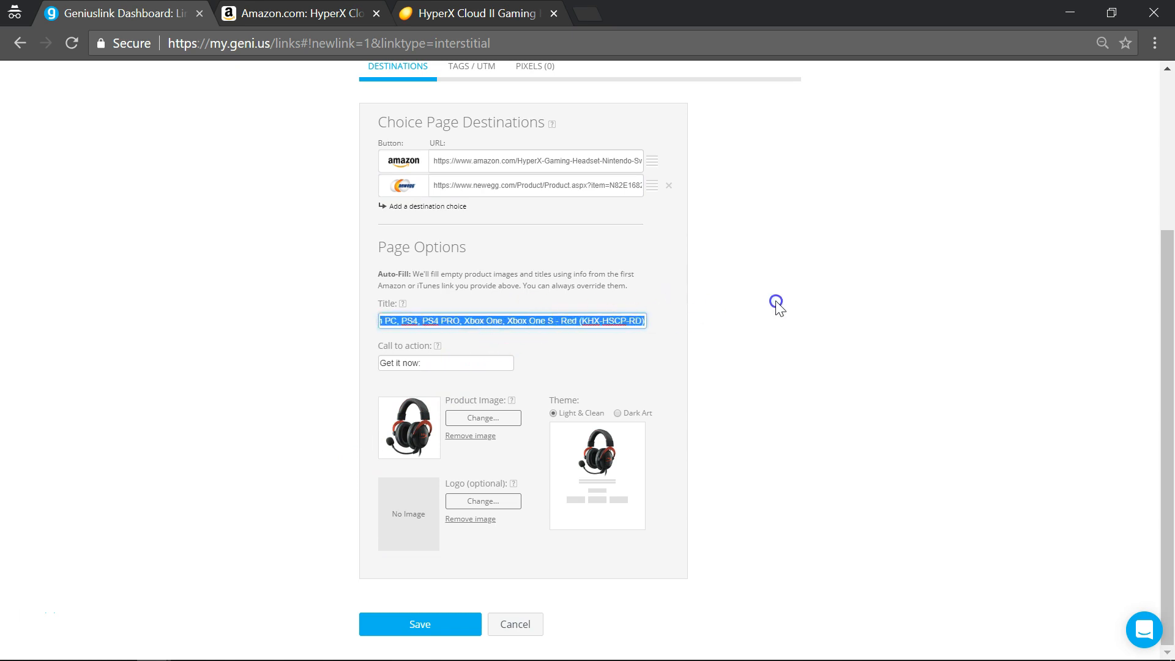
text(HyperX Cloud II Gaming Headset)
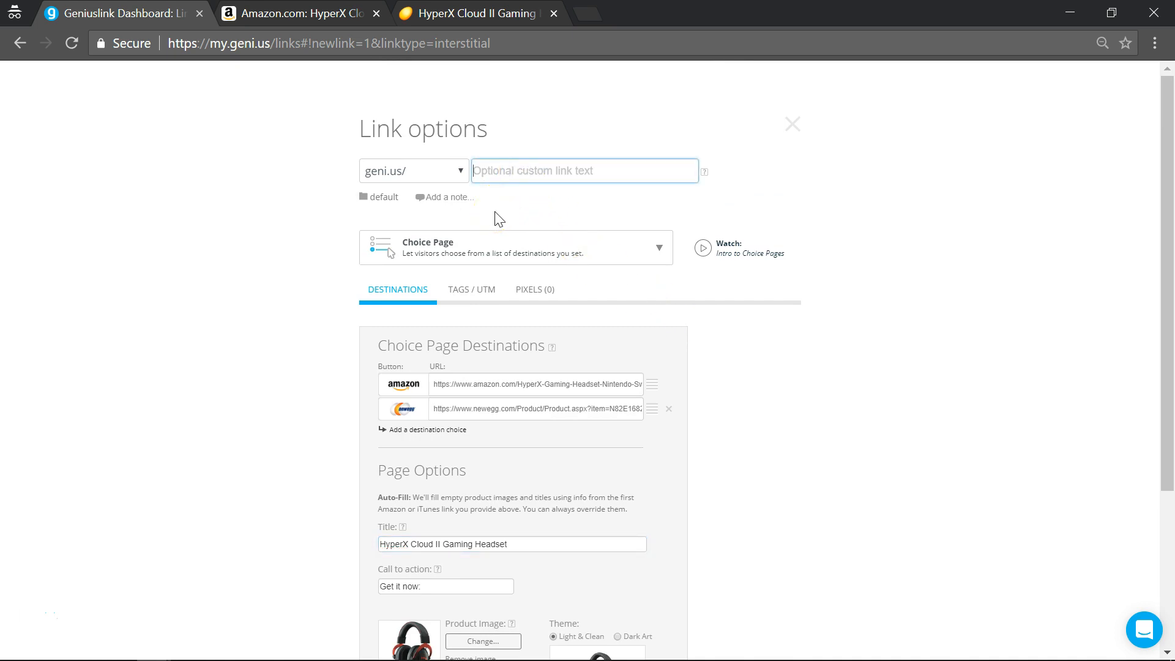
text(CLOUD2)
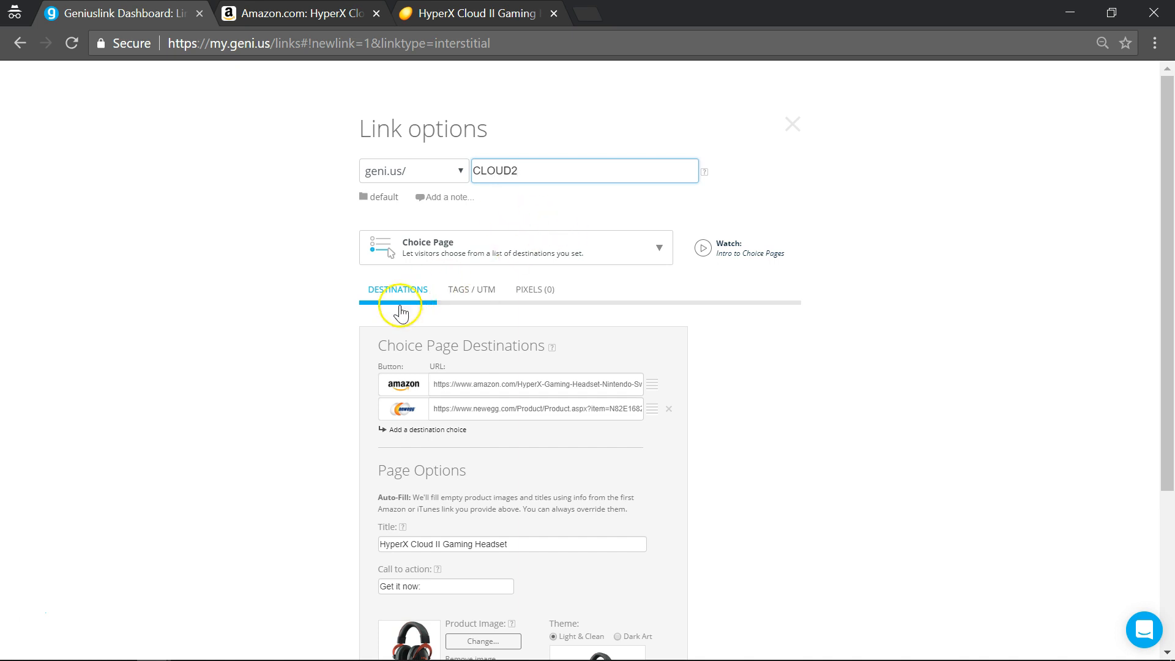
scroll(down, 3)
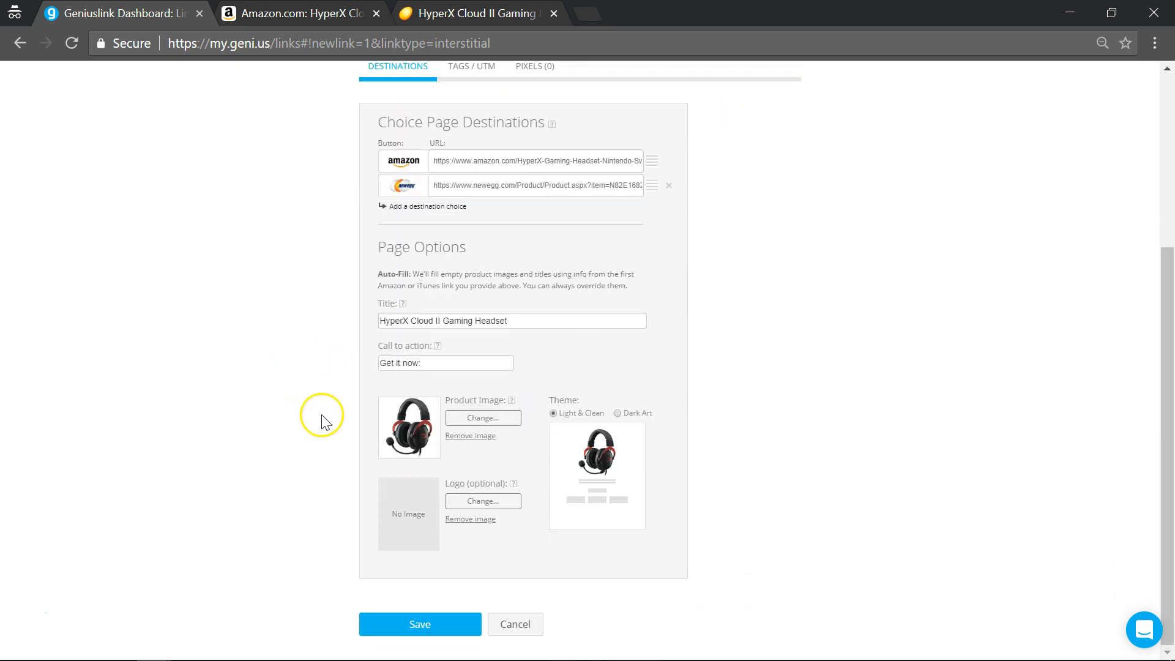
- Save the new Choice Page link so geni.us/CLOUD2 is listed as New
click(420, 624)
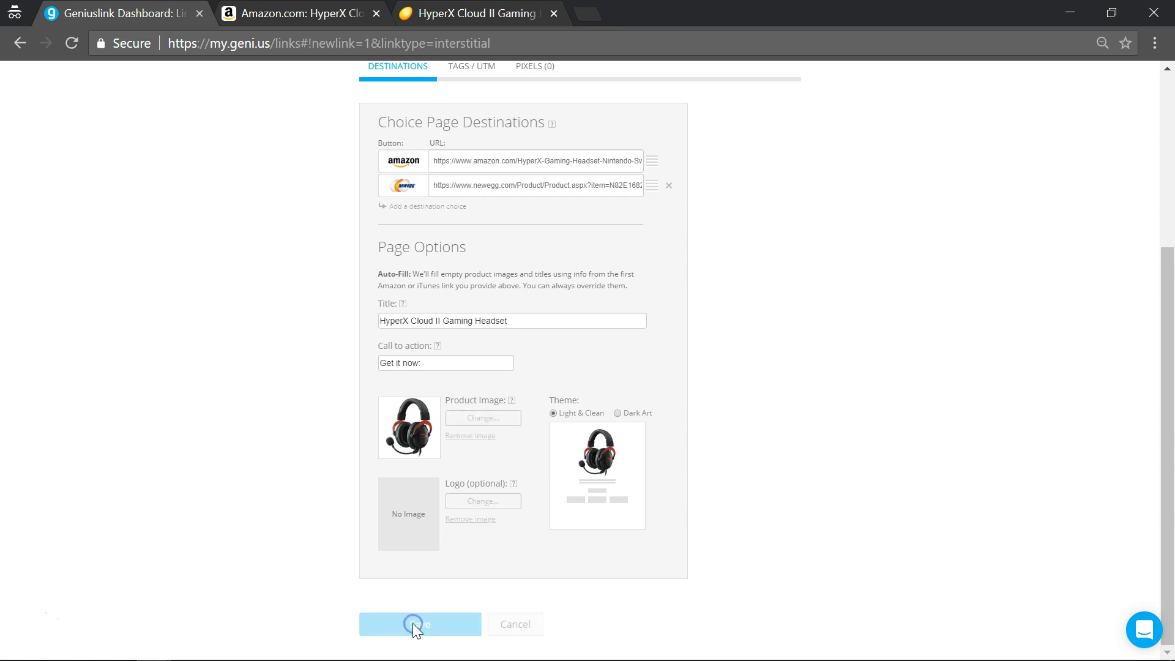
click(419, 625)
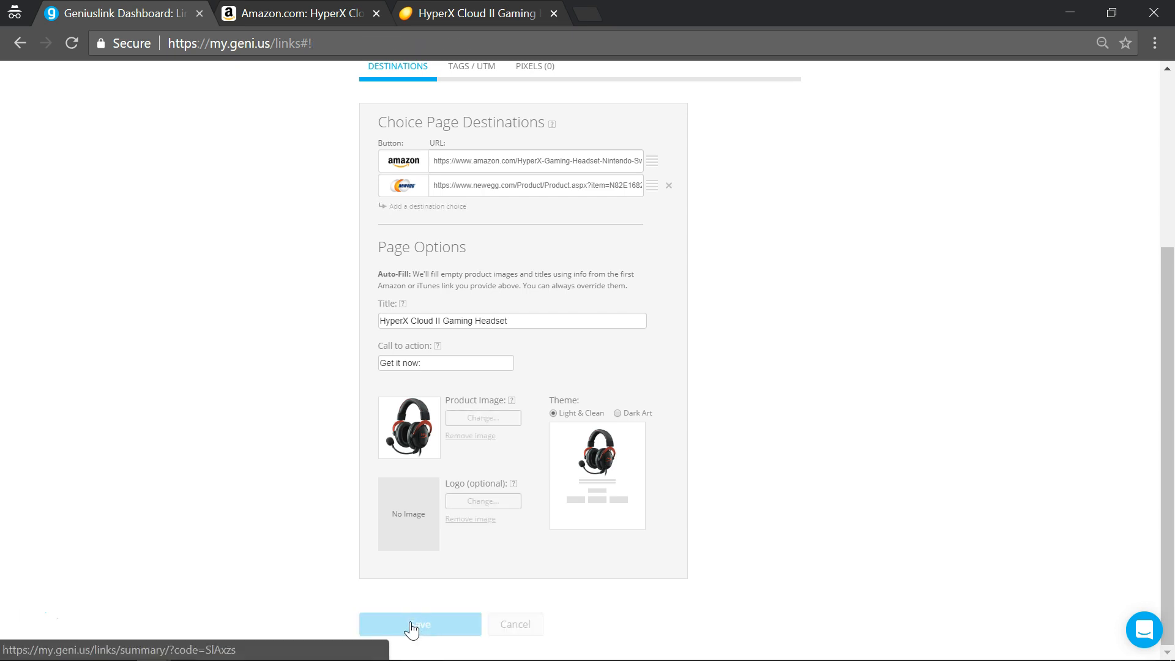
click(419, 624)
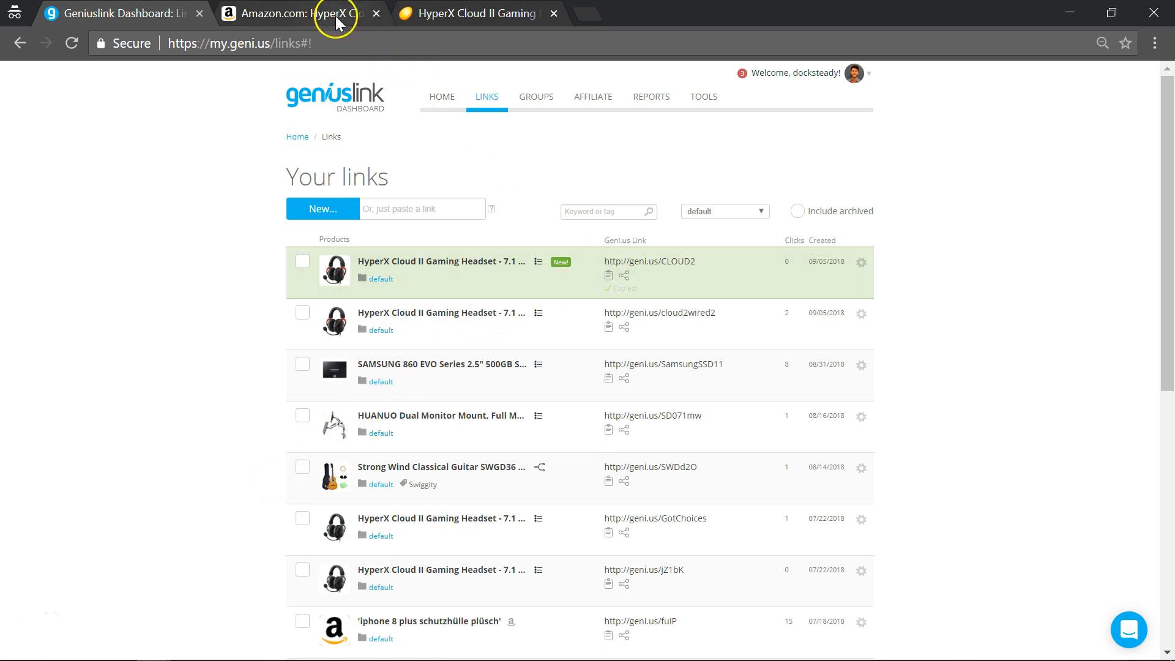
- Load geni.us/CLOUD2 in another browser tab to check its Amazon and Newegg choices
click(293, 14)
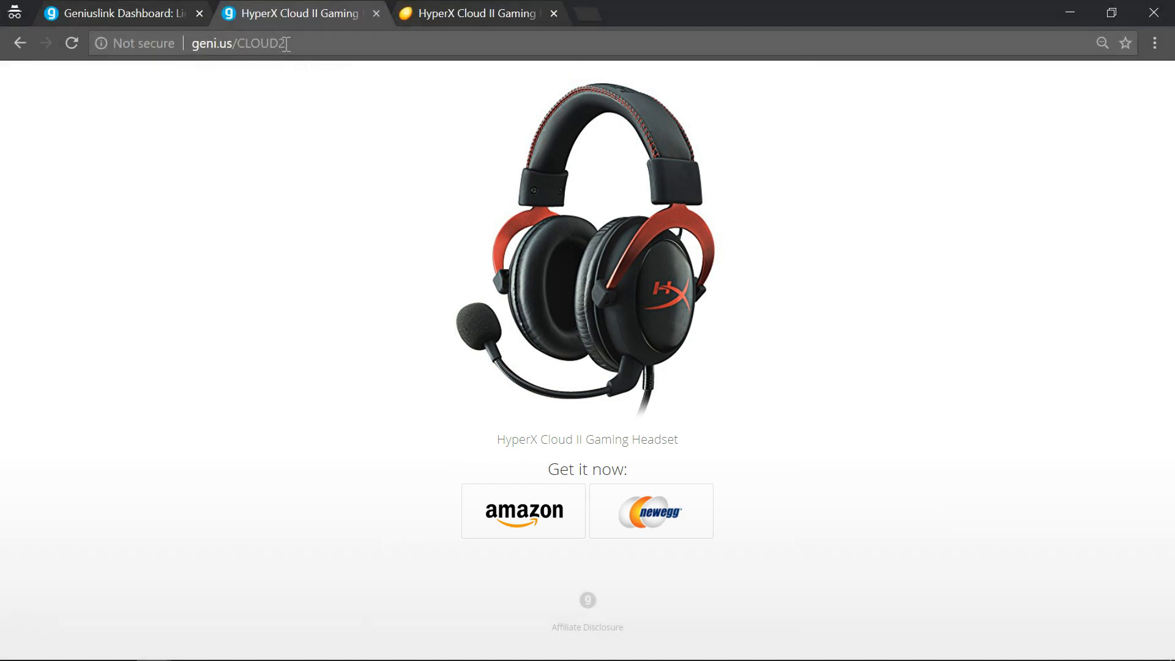
mouse_move(292, 41)
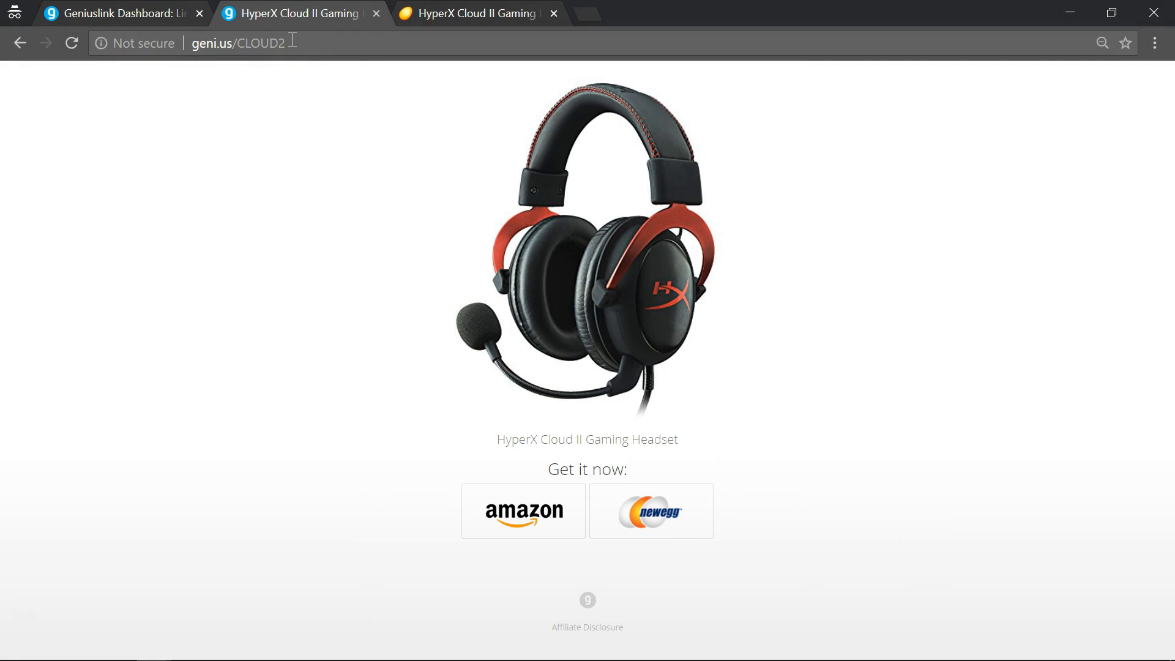